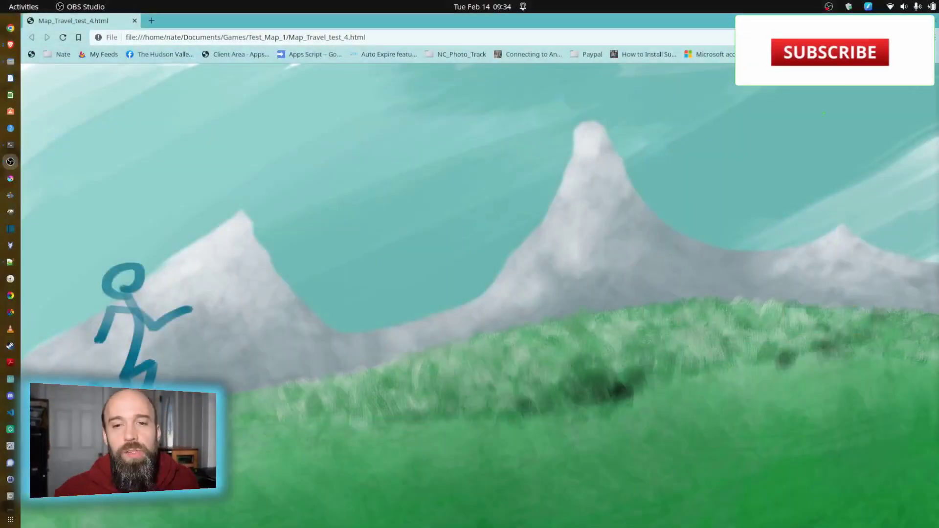
Browse Files to the Test_Map_1 game folder with its images, scripts and animation files
{"action": "left_click", "coordinate": [829, 52]}
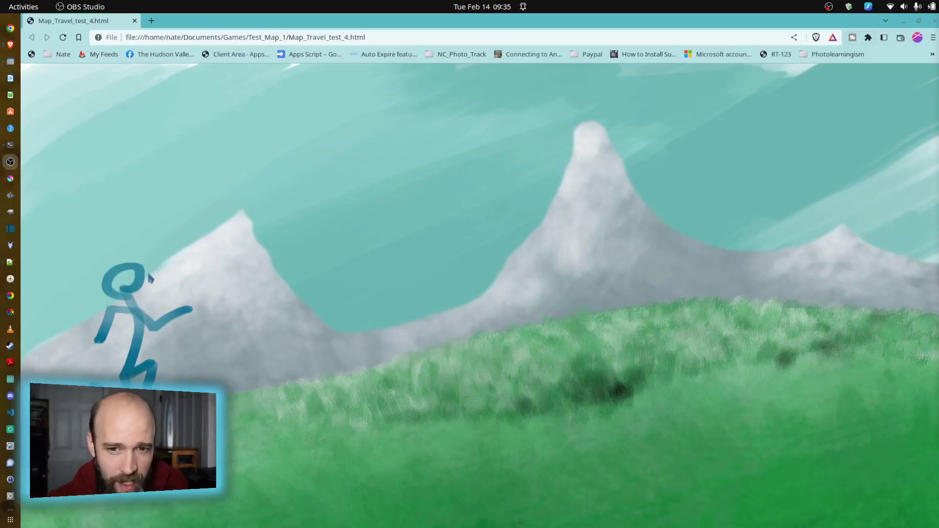
{"action": "mouse_move", "coordinate": [570, 241]}
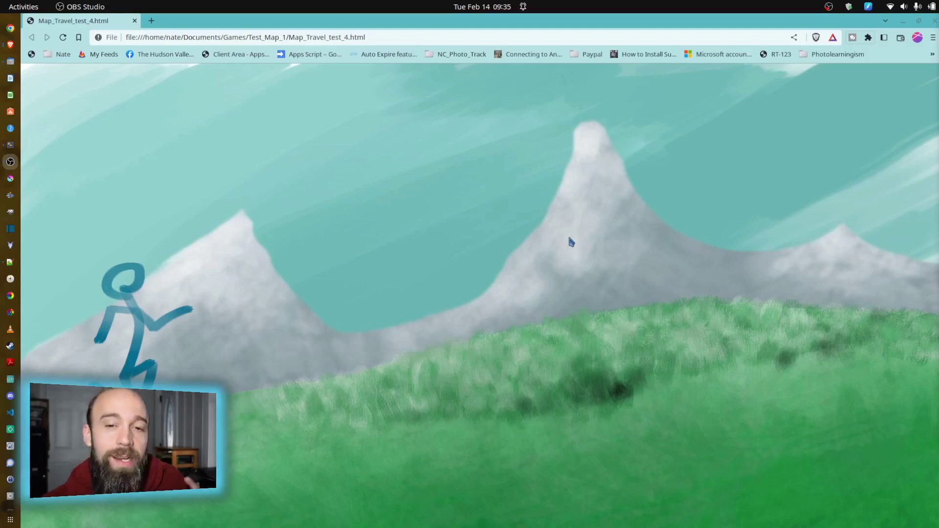
{"action": "mouse_move", "coordinate": [587, 280]}
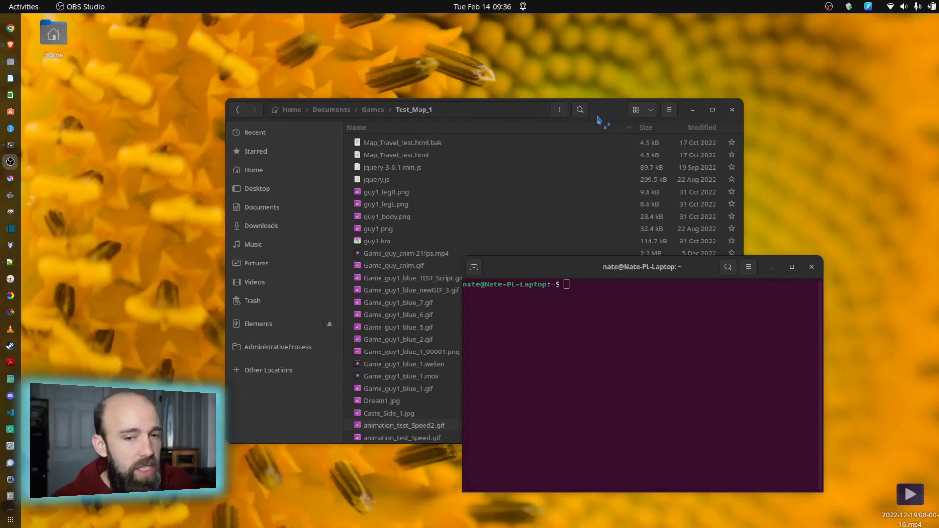
{"action": "mouse_move", "coordinate": [578, 205]}
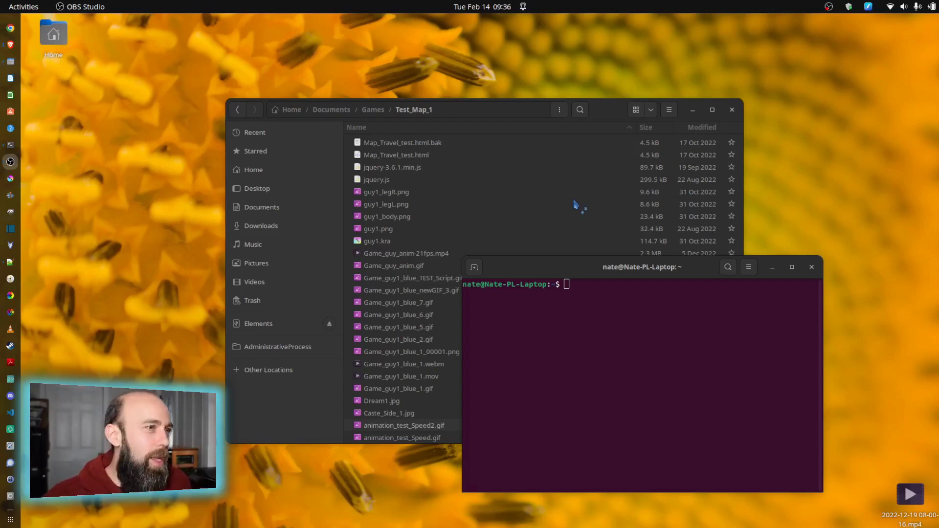
{"action": "mouse_move", "coordinate": [614, 116]}
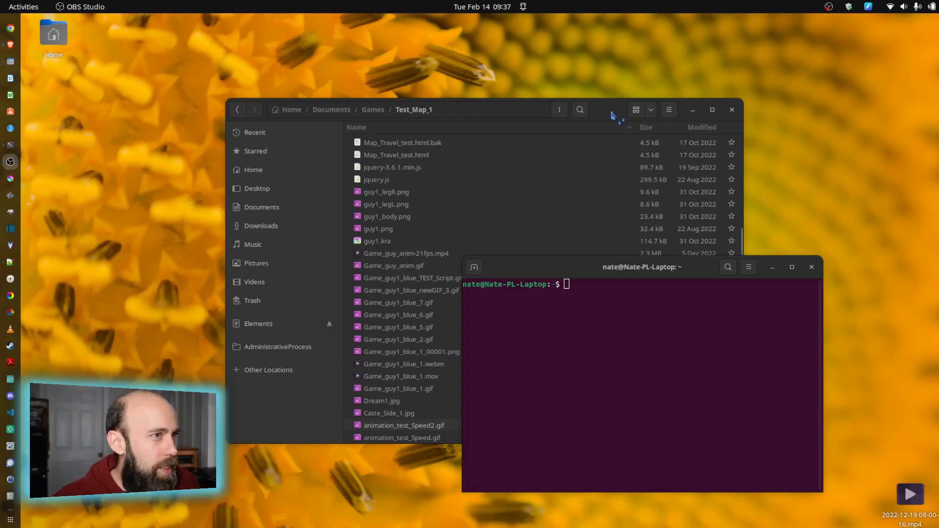
Play the Game_guy1_blue_1.mov stick-figure clip in Videos
{"action": "double_click", "coordinate": [401, 376]}
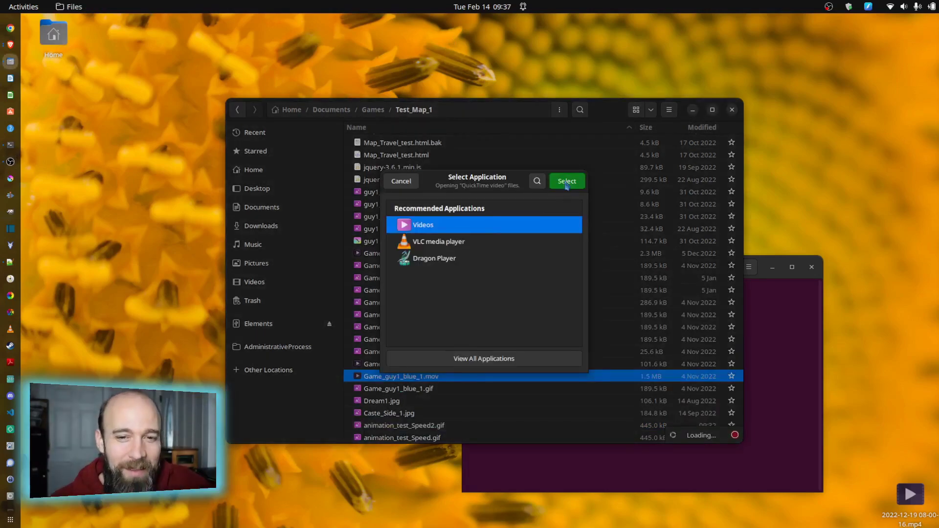
{"action": "left_click", "coordinate": [565, 181]}
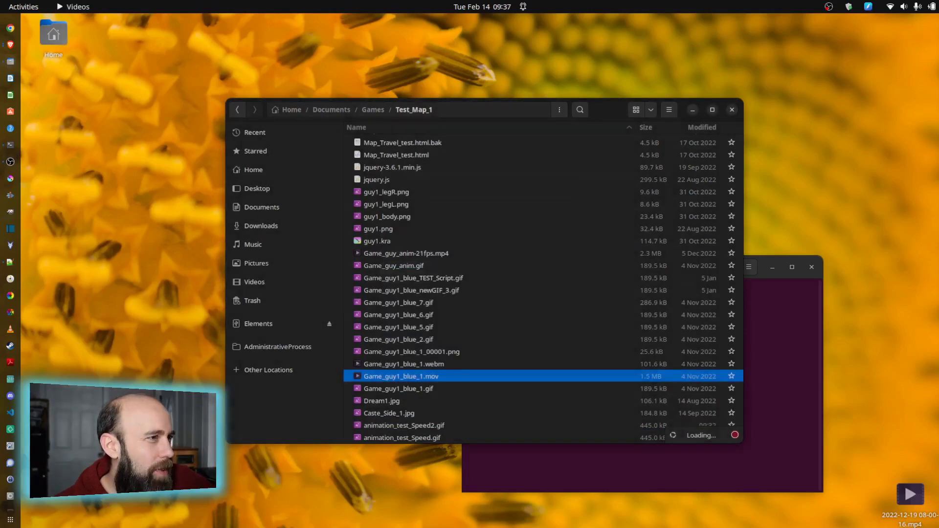
{"action": "double_click", "coordinate": [401, 376]}
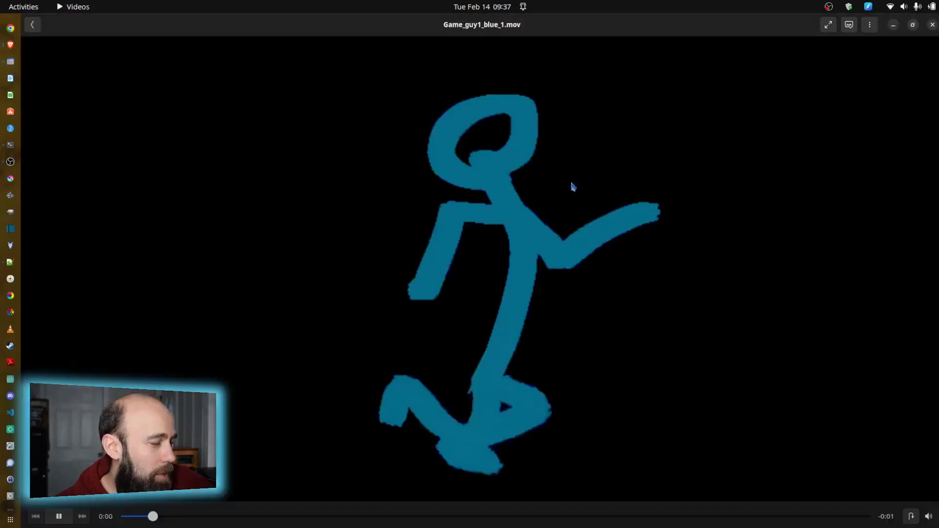
Pause and resume the stick-figure animation, then close the player back to Files
{"action": "left_click", "coordinate": [58, 517]}
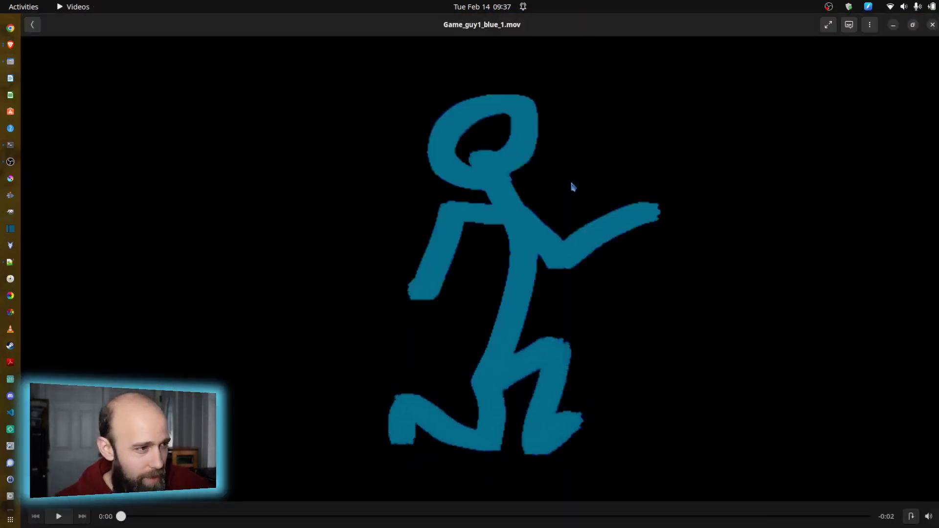
{"action": "left_click", "coordinate": [58, 516]}
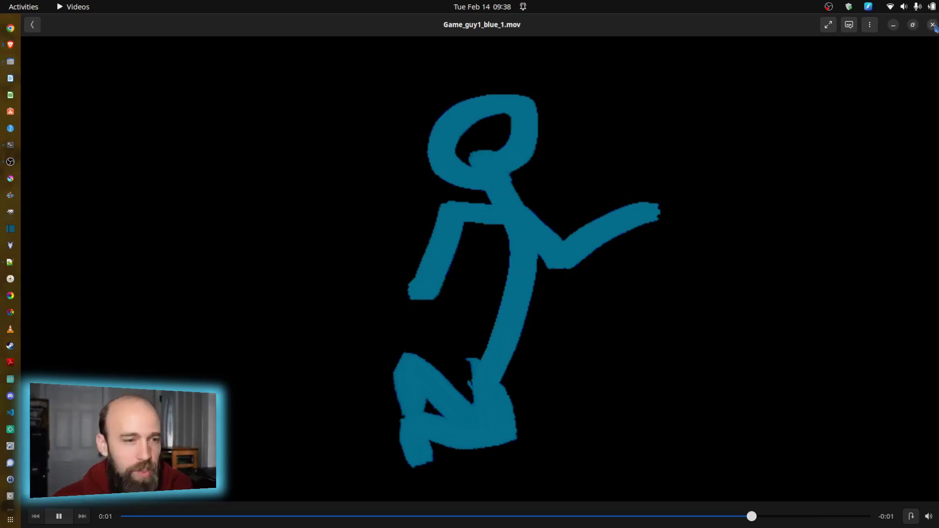
{"action": "left_click", "coordinate": [930, 24]}
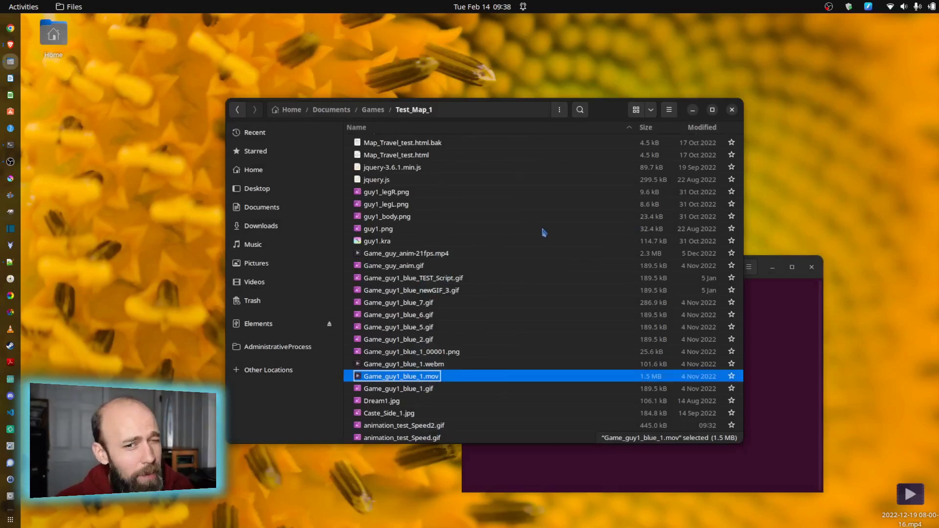
{"action": "mouse_move", "coordinate": [518, 271]}
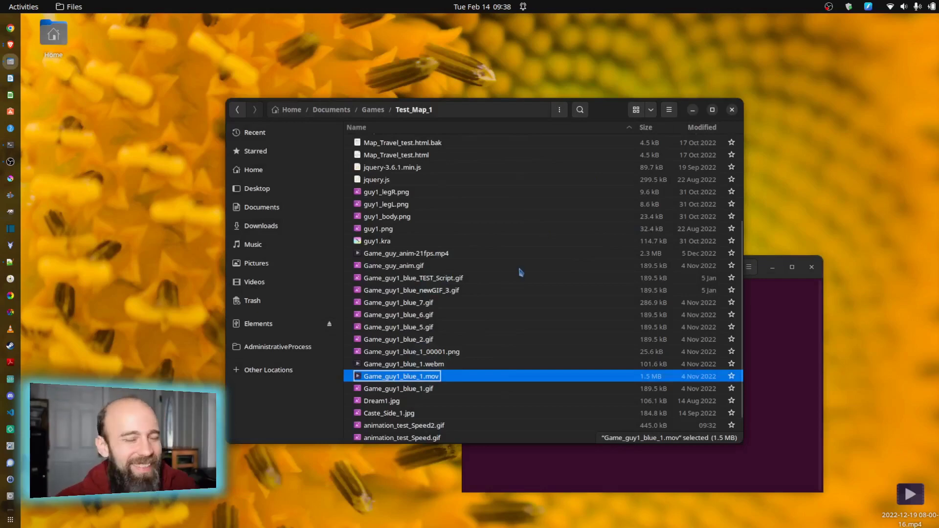
{"action": "mouse_move", "coordinate": [451, 376]}
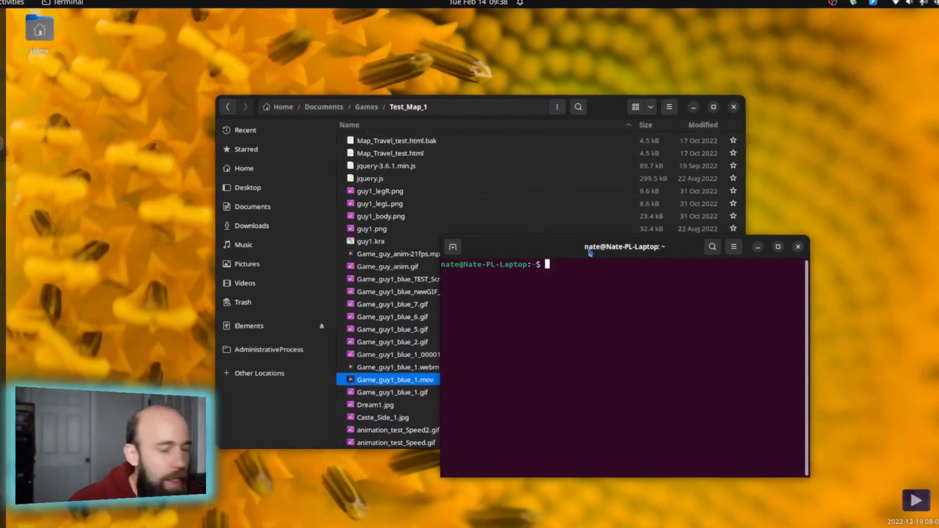
Change the shell's working directory to ~/Documents/Games/Test_Map_1
{"action": "type", "text": "cd"}
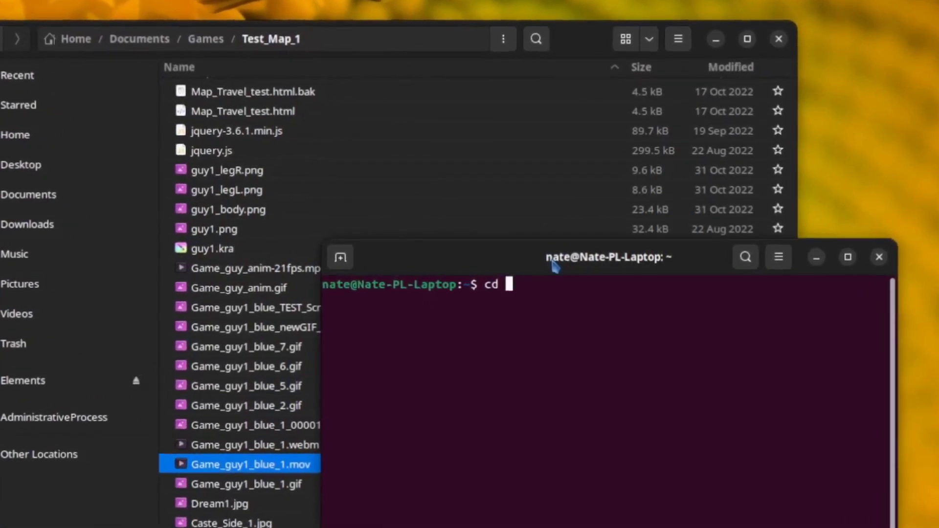
{"action": "type", "text": "~/"}
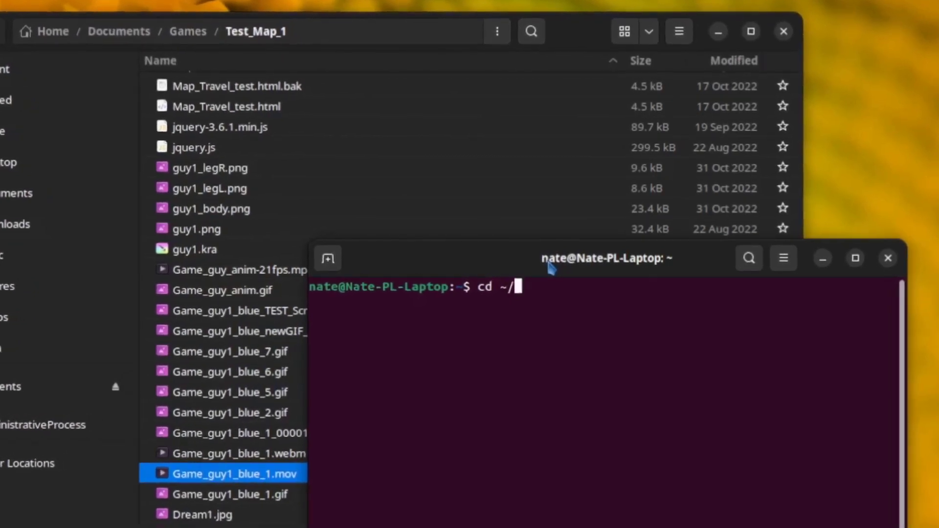
{"action": "type", "text": "Docum"}
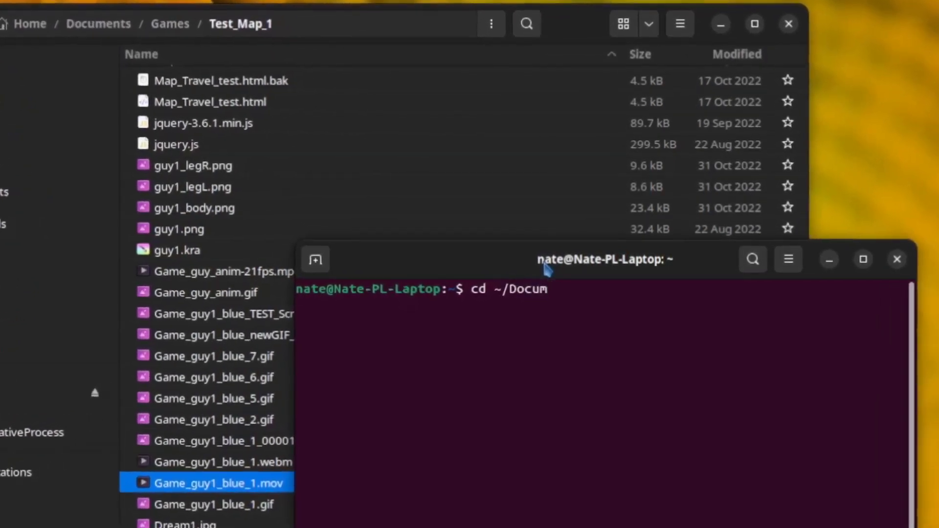
{"action": "type", "text": "ents/"}
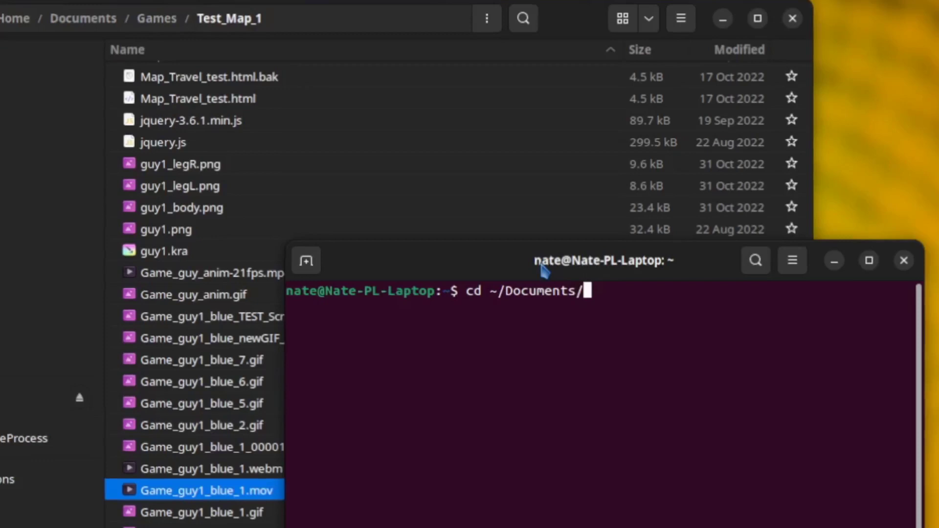
{"action": "type", "text": "Games/"}
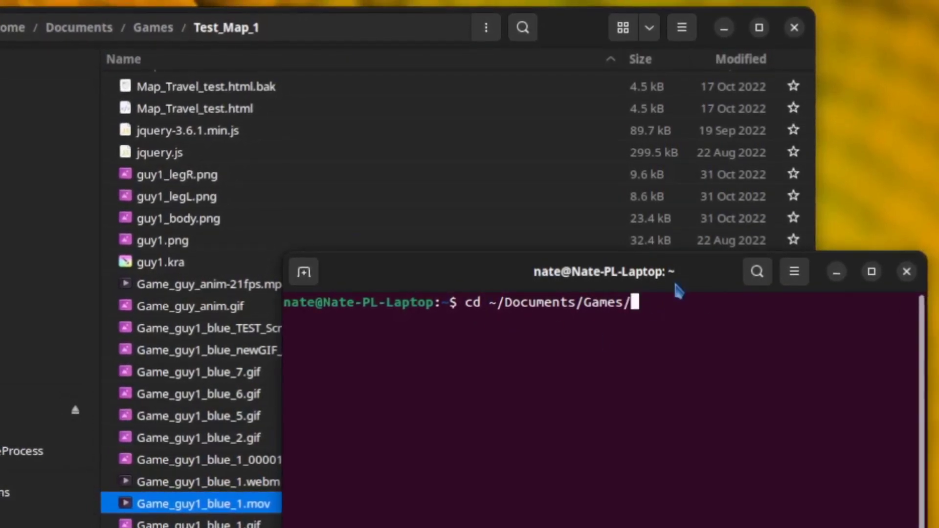
{"action": "type", "text": "Test_"}
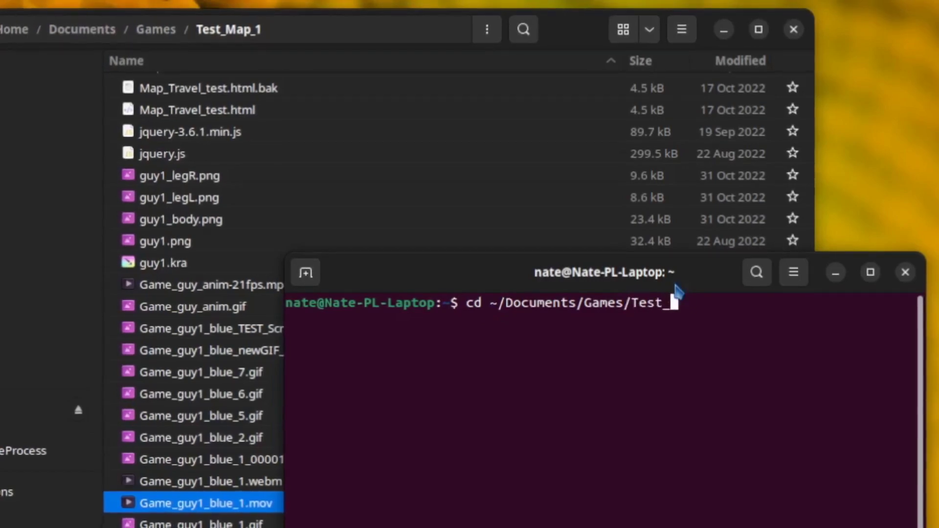
{"action": "key", "text": "Return"}
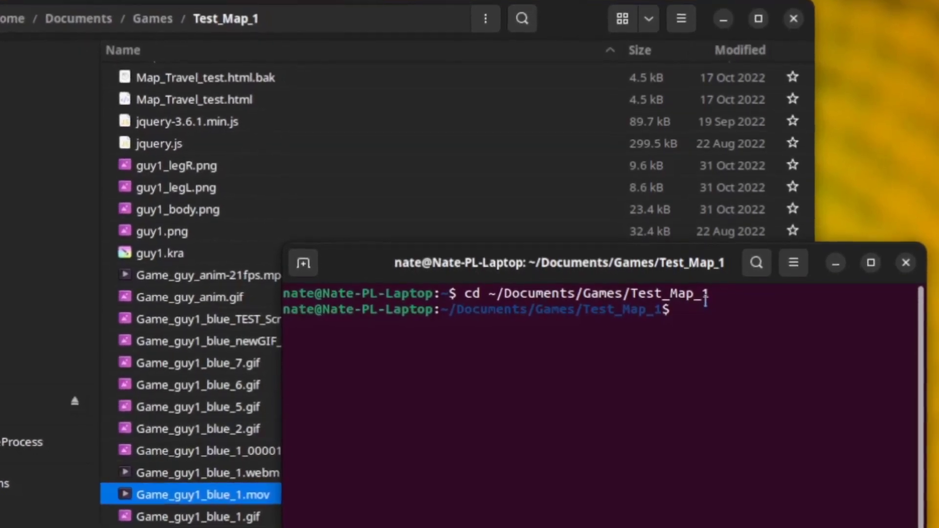
Enter a convert command with delay 15, dispose background, loop 1 turning Game_guy1_blue_1.mov into animation_test_Speed2.gif
{"action": "type", "text": "convert -delay 15 -dispose background -loop 1 Game_guy1_blue_1.mov animation_test_Speed2.gif"}
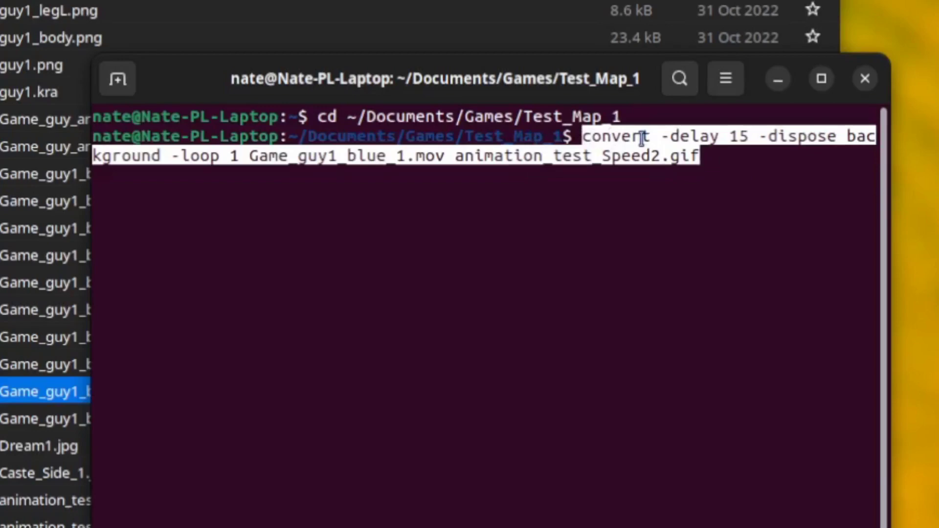
{"action": "mouse_move", "coordinate": [666, 197]}
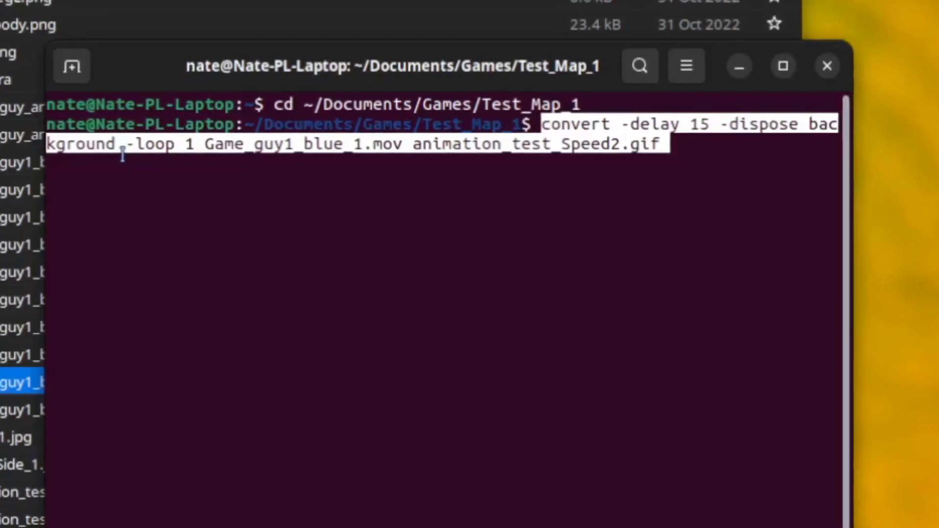
{"action": "mouse_move", "coordinate": [164, 95]}
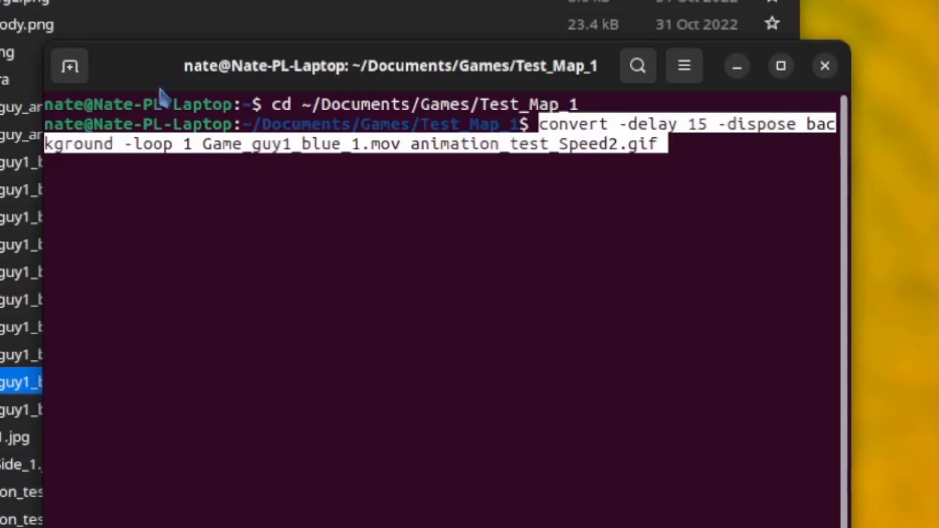